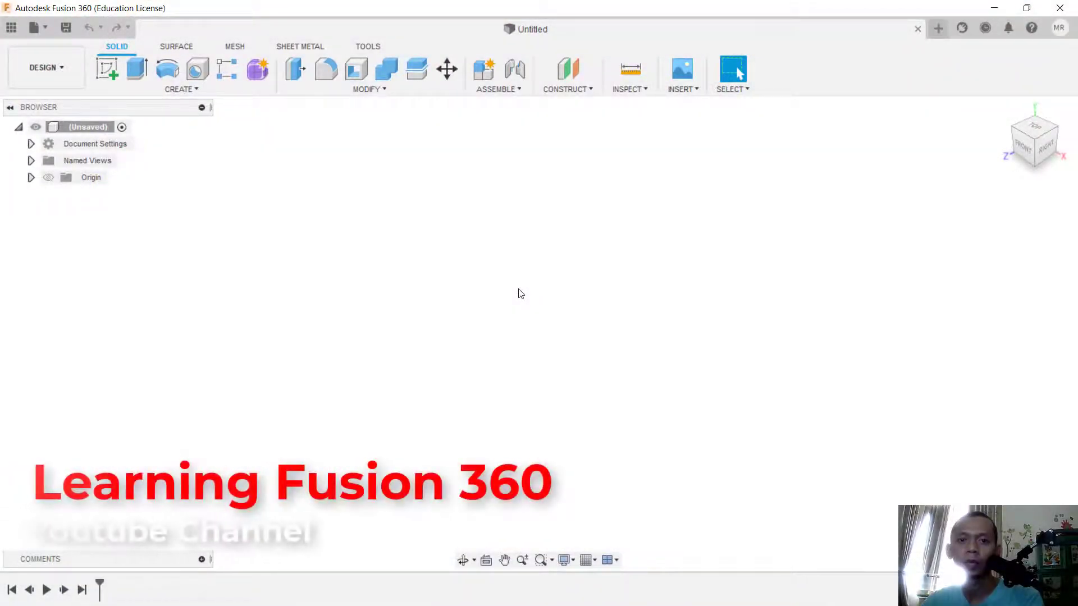
mouse_move(415, 288)
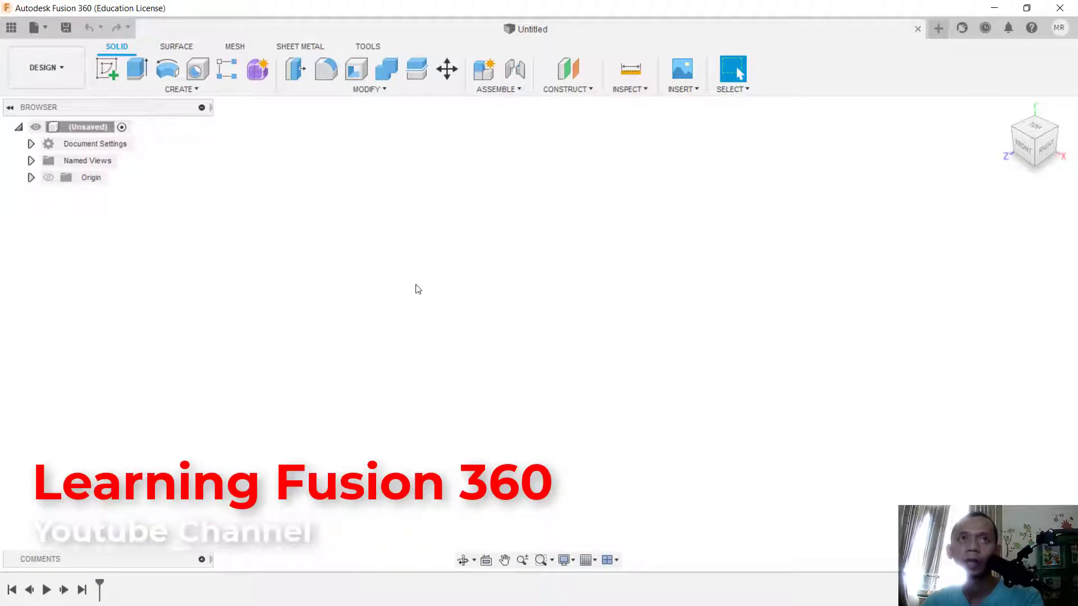
mouse_move(10, 28)
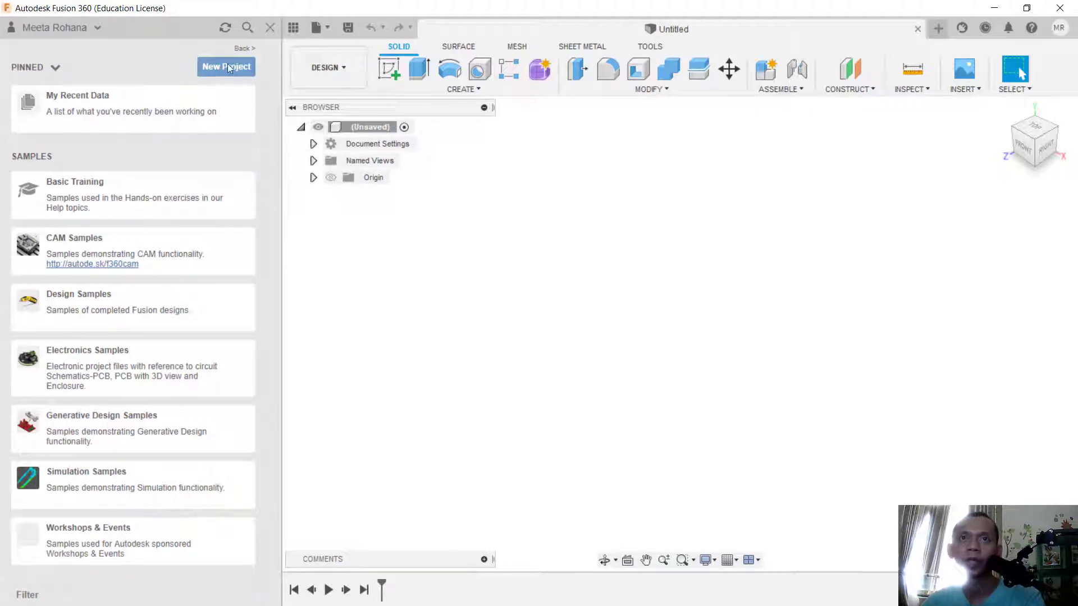
Add a new project in the data panel named 'Example Project'
left_click(225, 67)
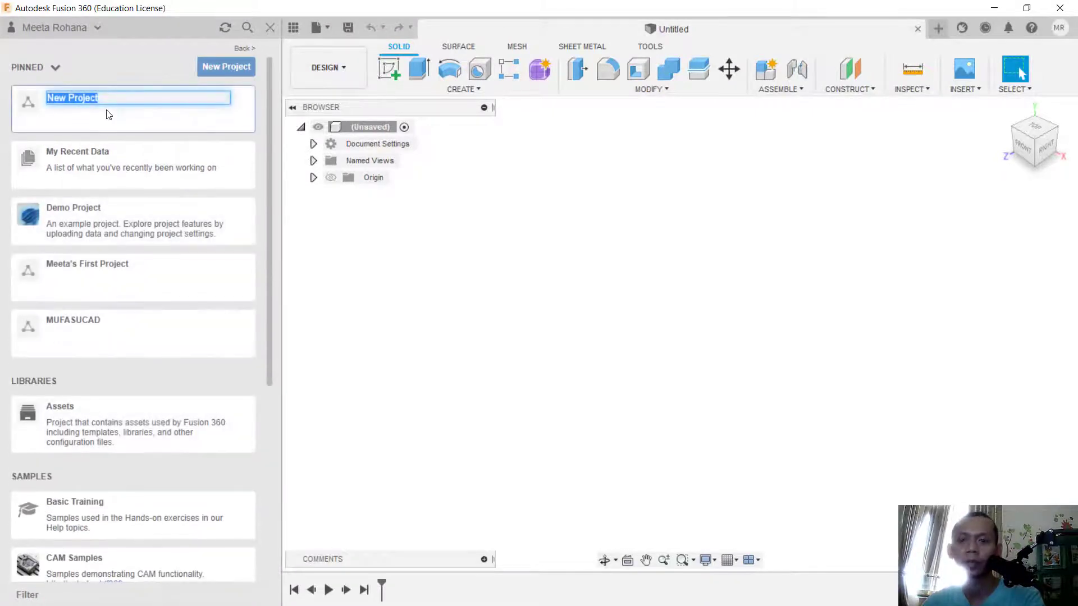
type("Example")
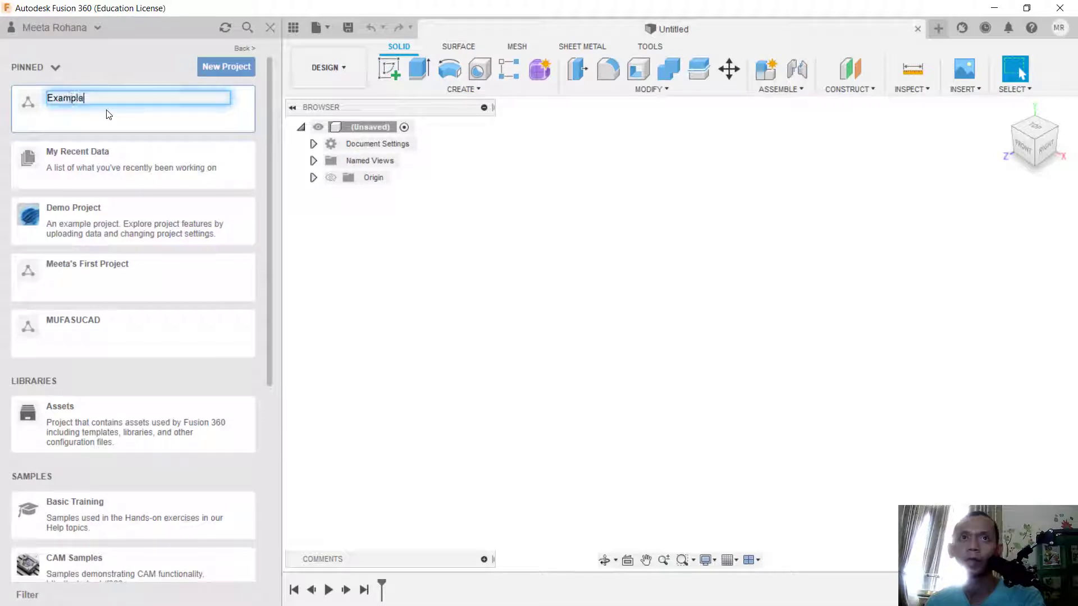
type("Project")
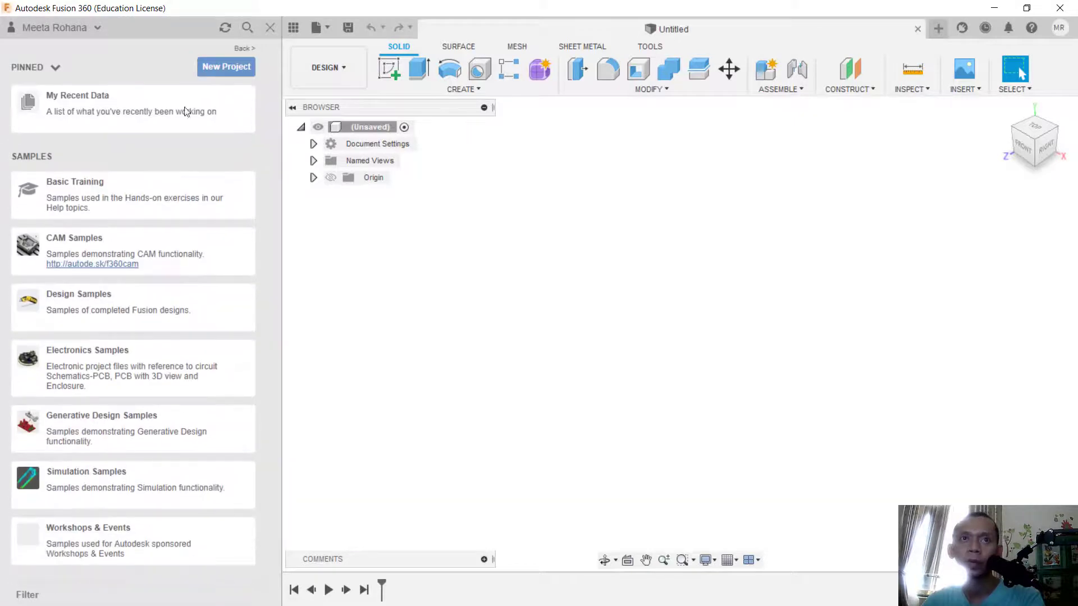
Switch the data panel's project filter to All Projects
left_click(55, 68)
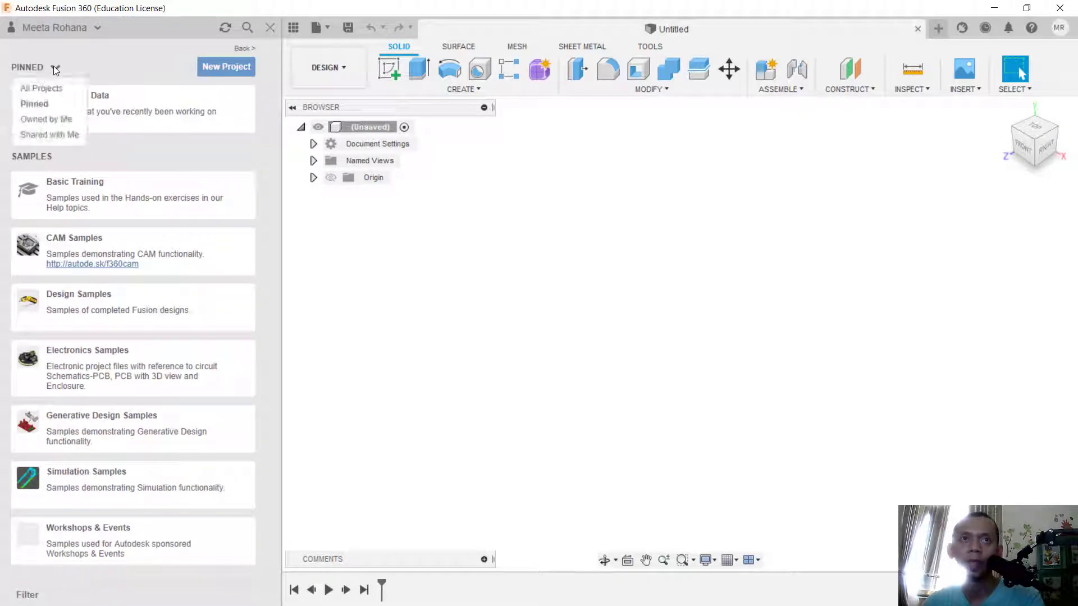
left_click(46, 119)
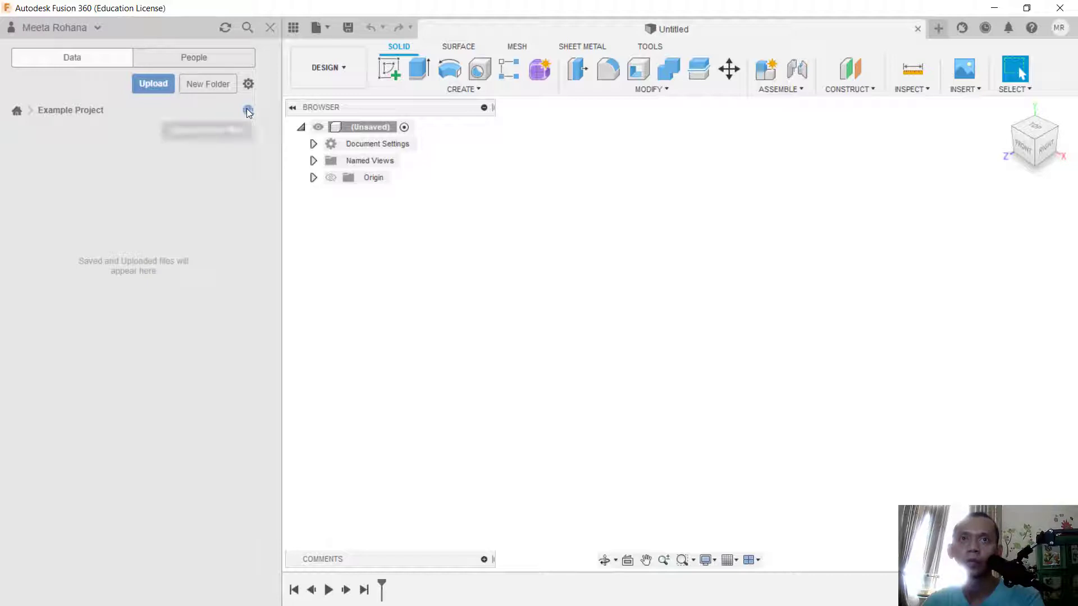
mouse_move(247, 111)
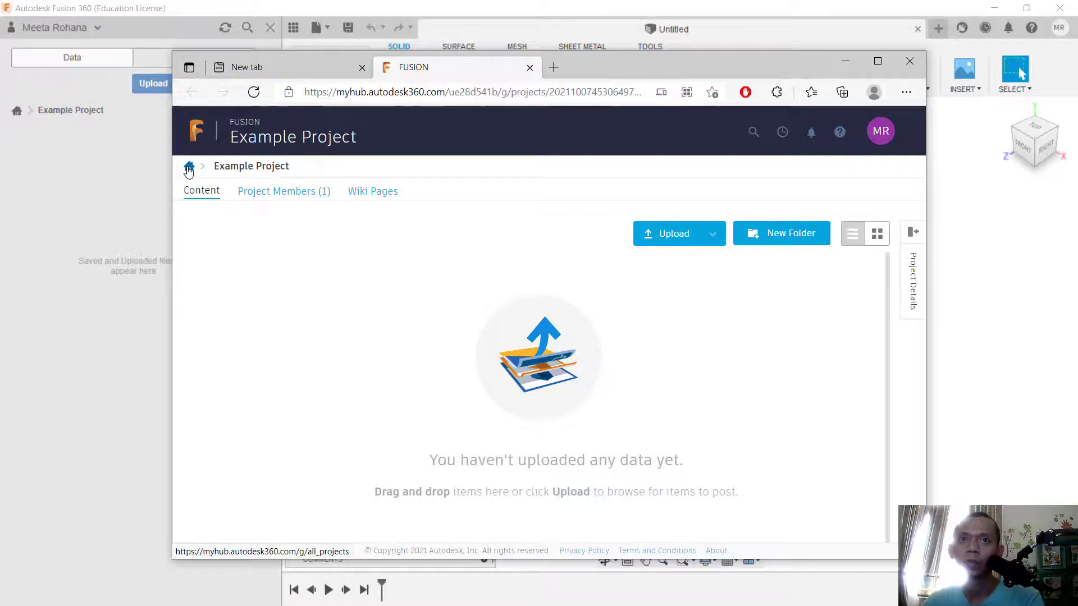
Archive Example Project from the web hub's projects list
left_click(189, 168)
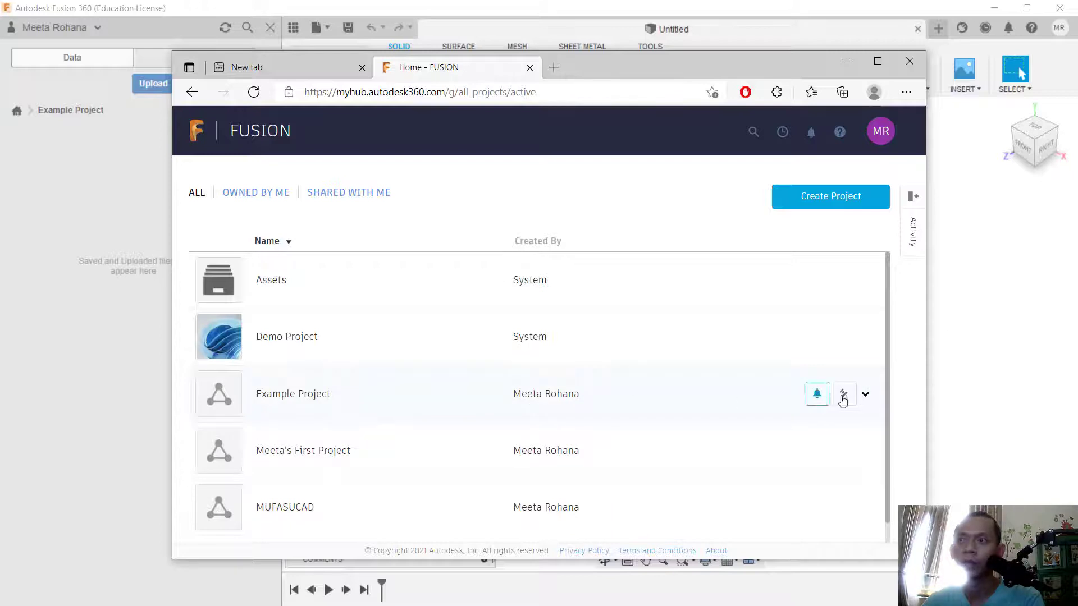
left_click(864, 394)
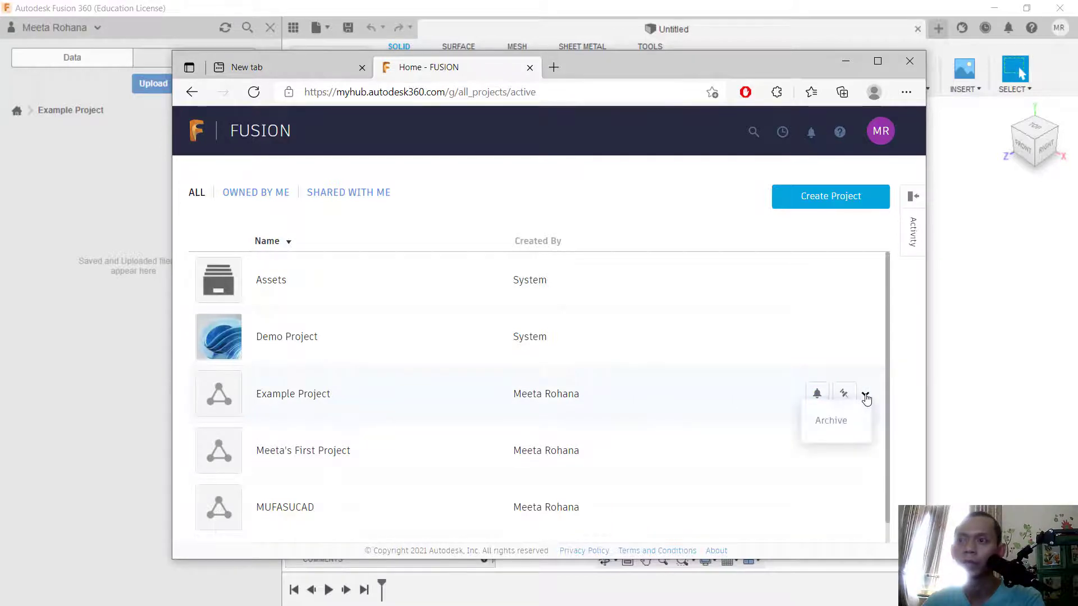
left_click(831, 420)
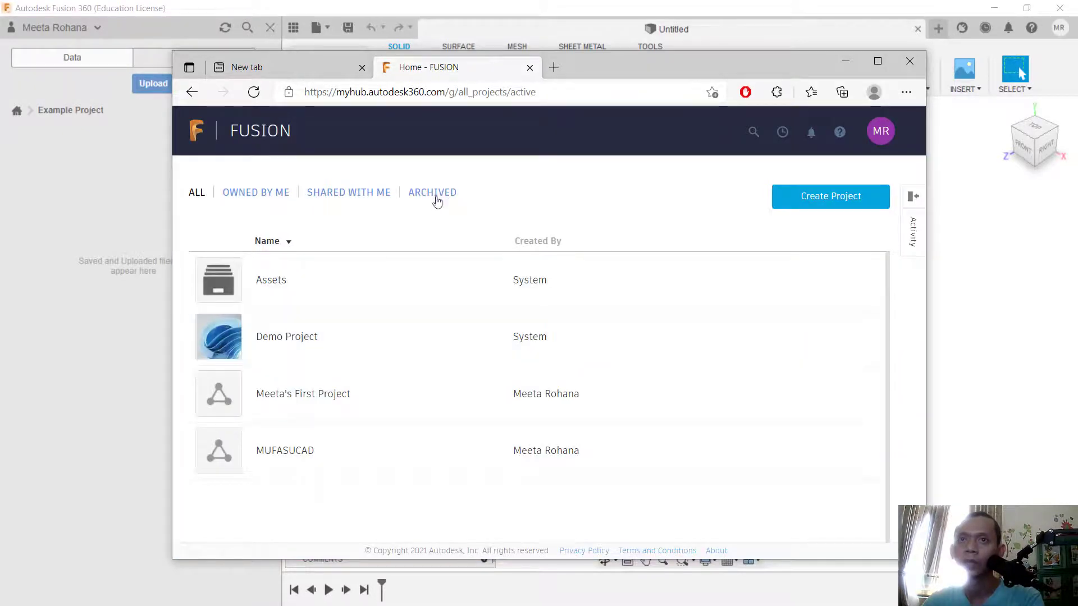
Permanently delete Example Project from the Archived tab, then close the web hub browser
left_click(432, 192)
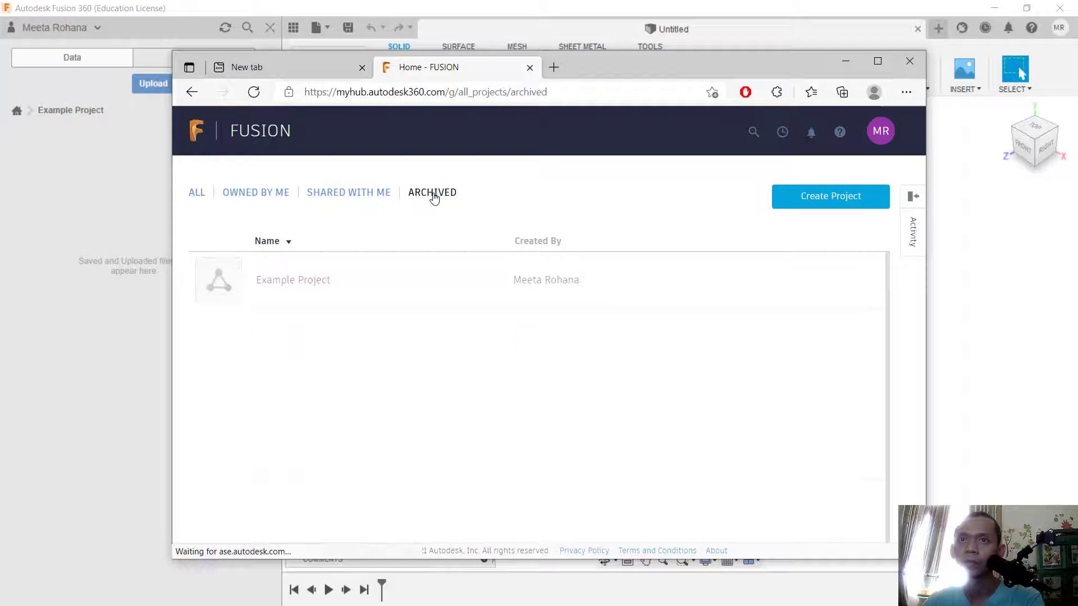
mouse_move(735, 279)
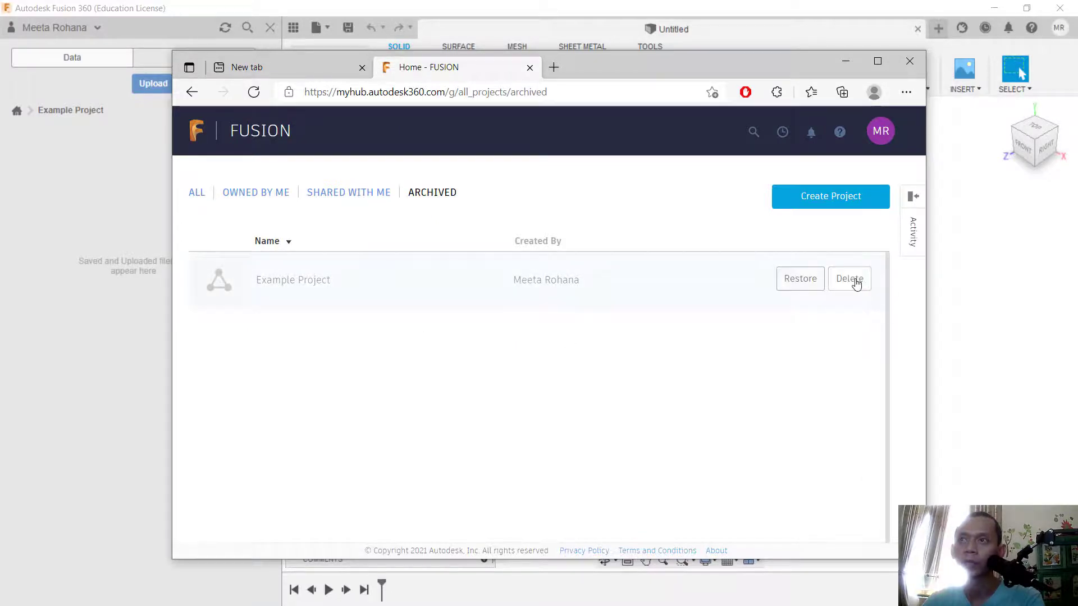
left_click(849, 279)
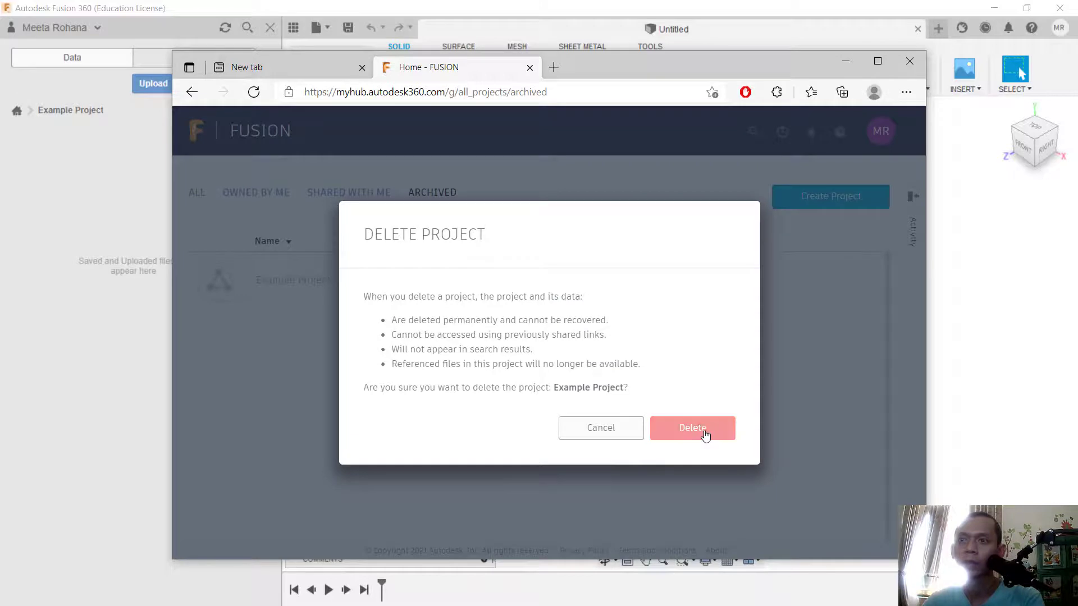
left_click(692, 428)
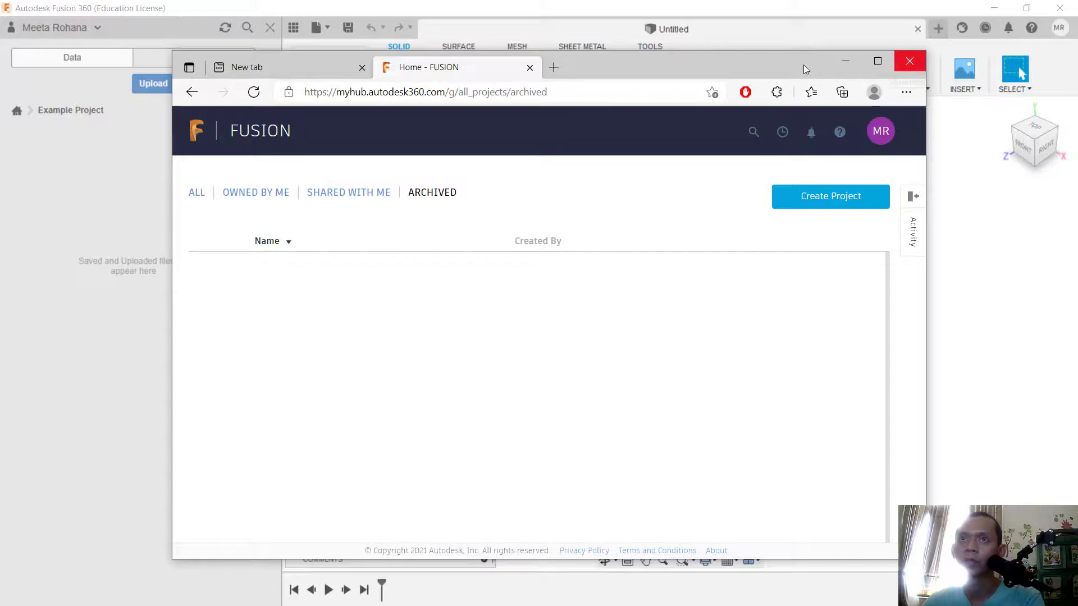
left_click(910, 61)
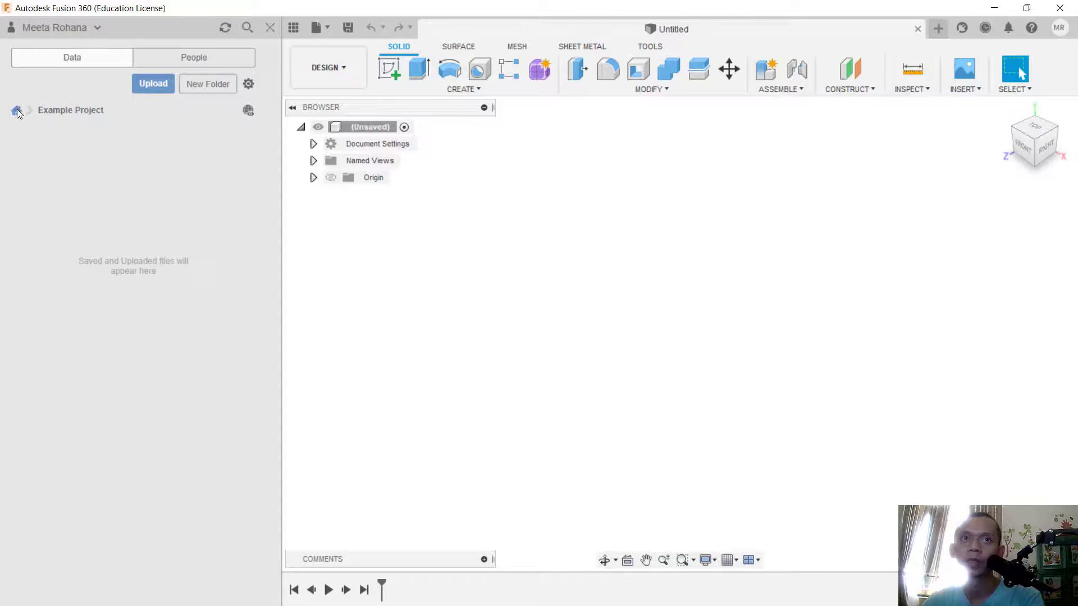
Return to the data panel's projects list, now without Example Project
left_click(18, 112)
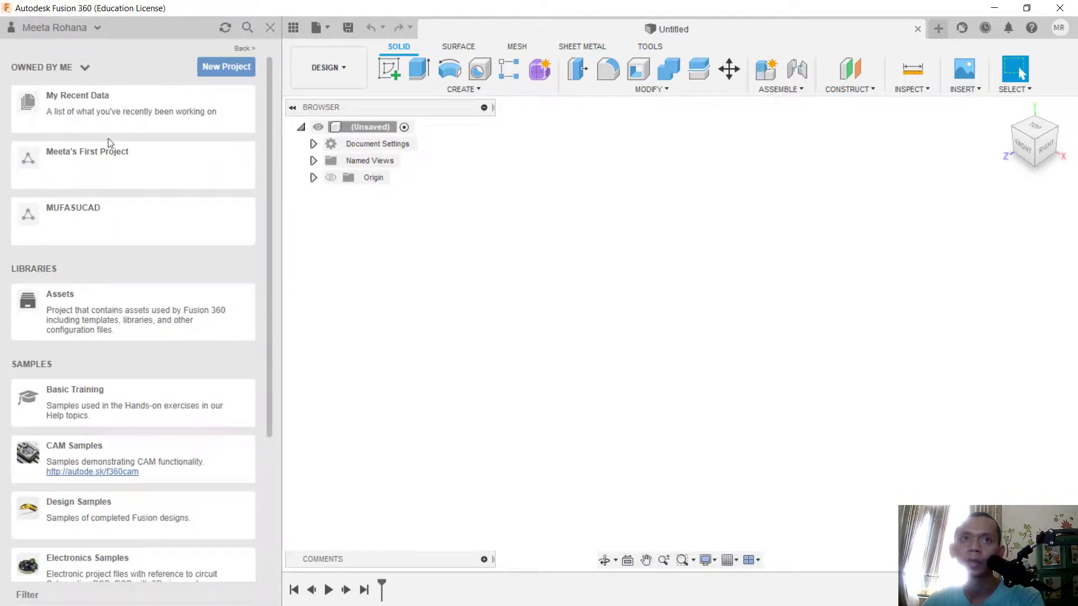
mouse_move(118, 165)
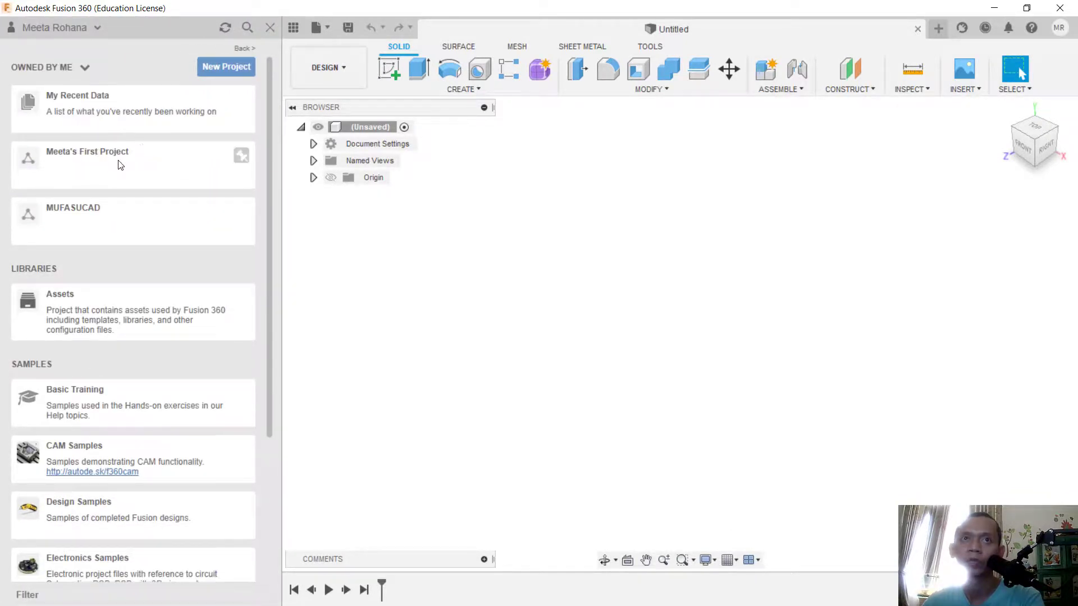
mouse_move(499, 318)
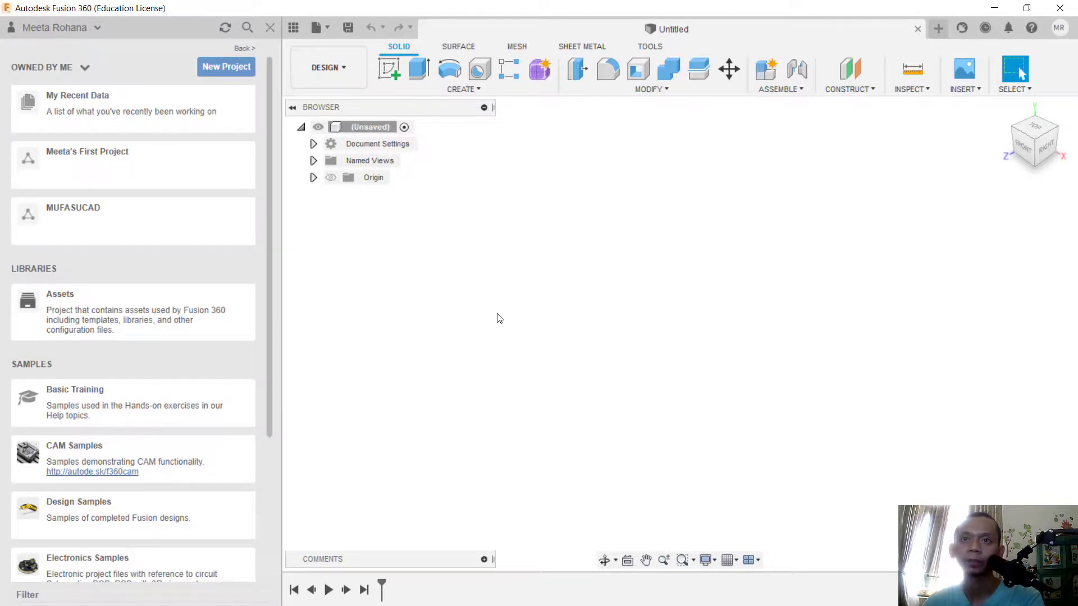
mouse_move(634, 340)
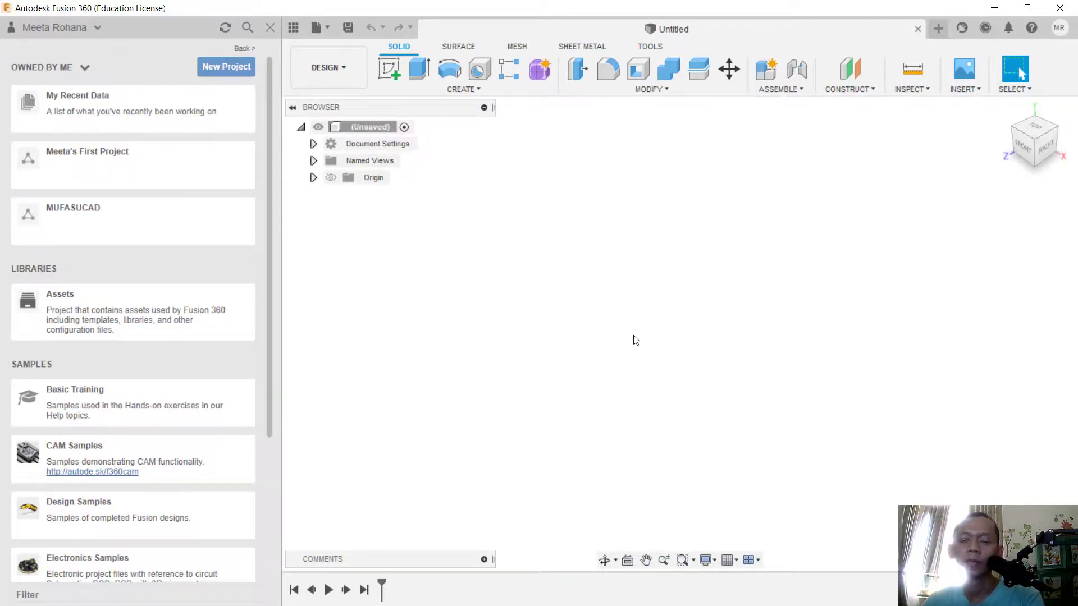